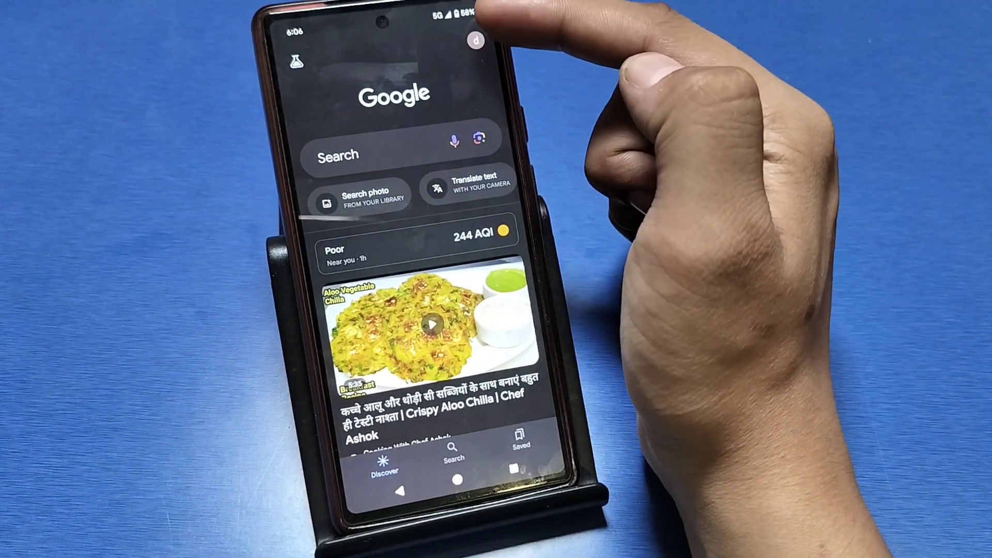
# Bring up the account menu from the profile avatar on the Discover home screen
pyautogui.click(475, 40)
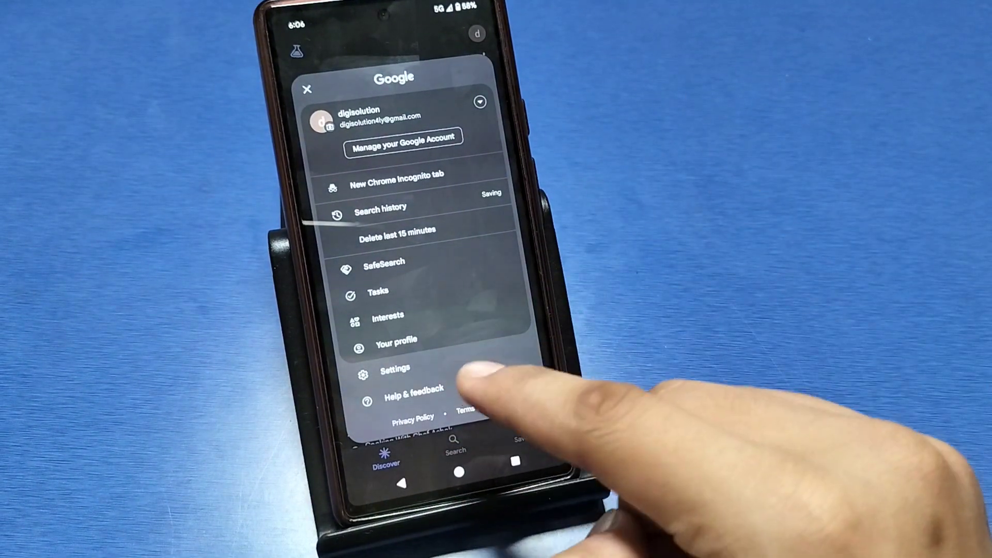
pyautogui.click(307, 89)
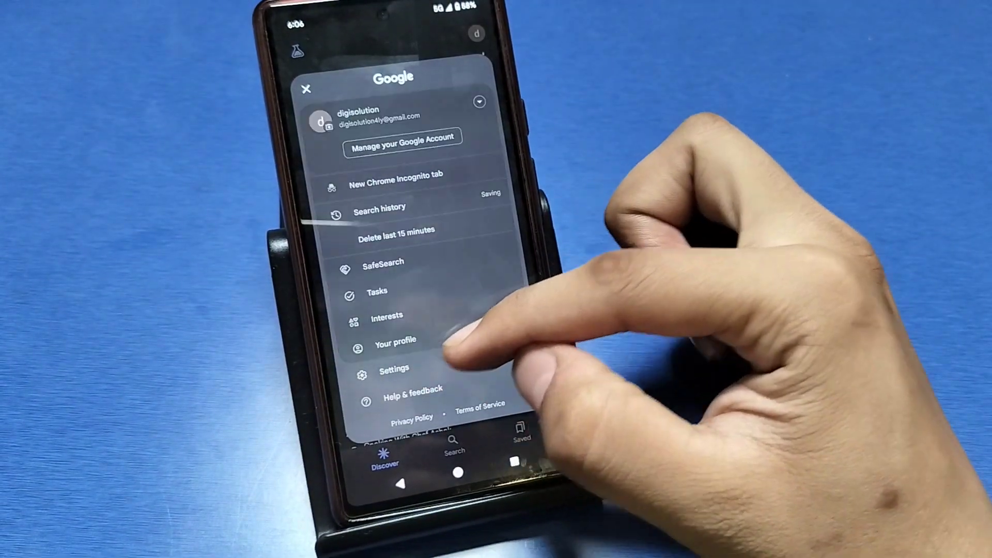
# Reach the Assistant languages page through Settings, showing only English (United States)
pyautogui.click(394, 370)
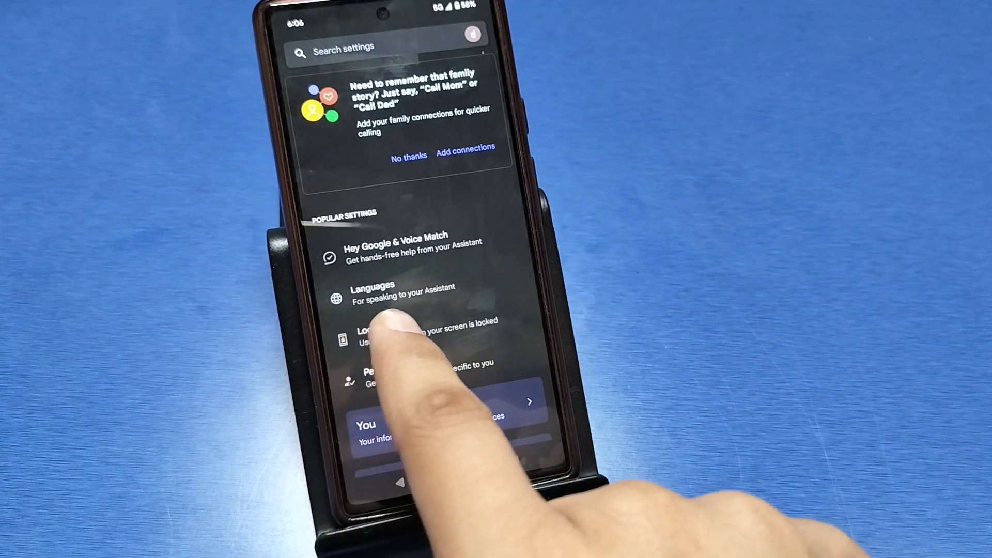
pyautogui.click(373, 291)
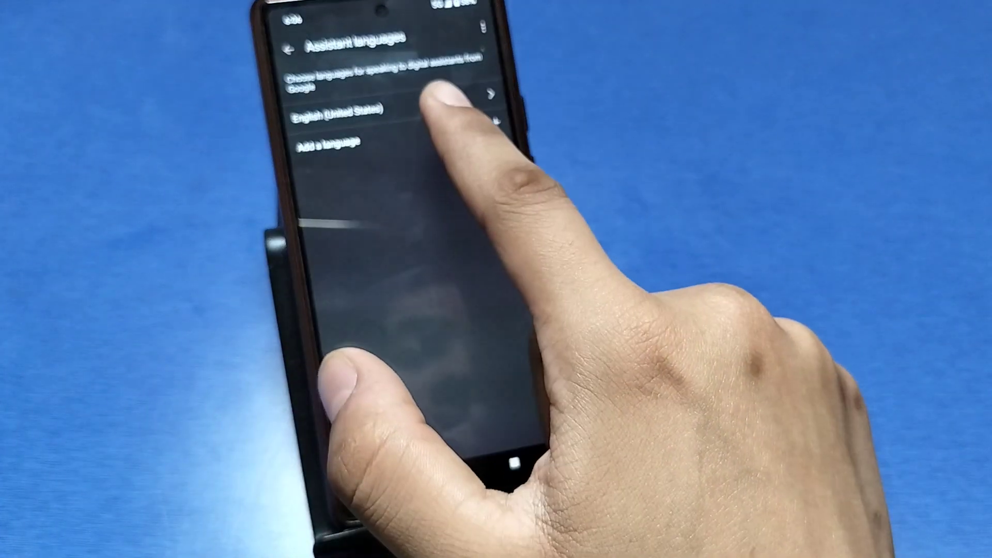
# Add हिन्दी (भारत) as the second Assistant language from the languages list
pyautogui.click(330, 141)
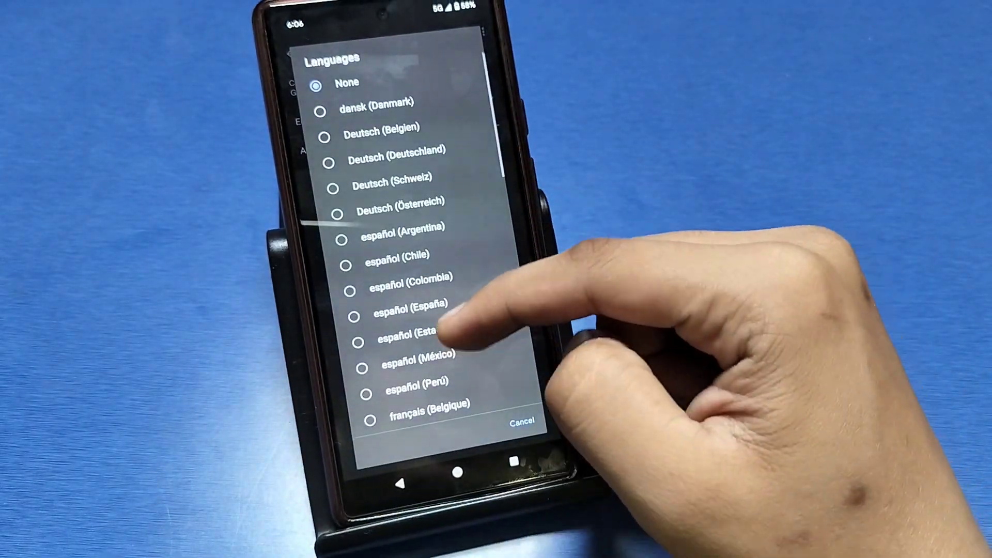
pyautogui.scroll(-3)
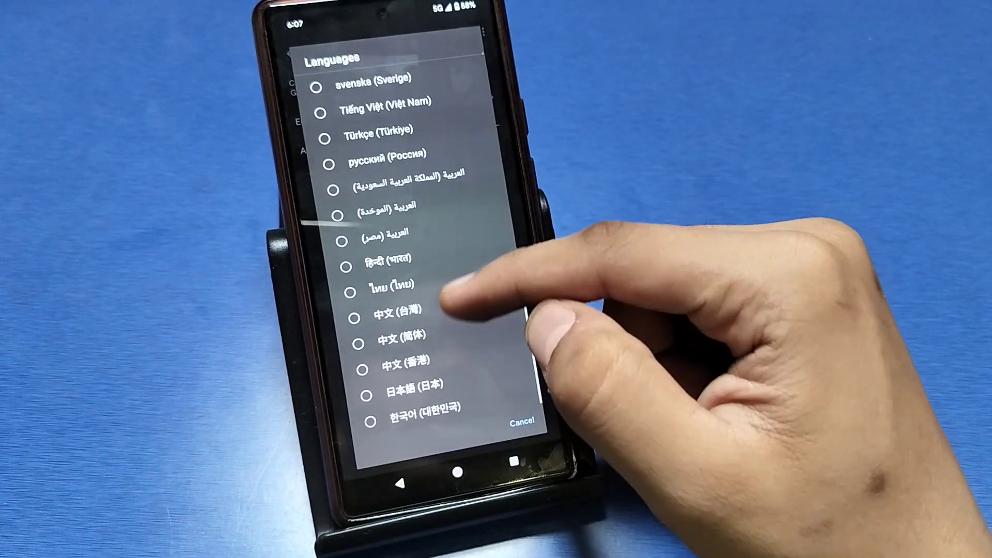
pyautogui.scroll(-3)
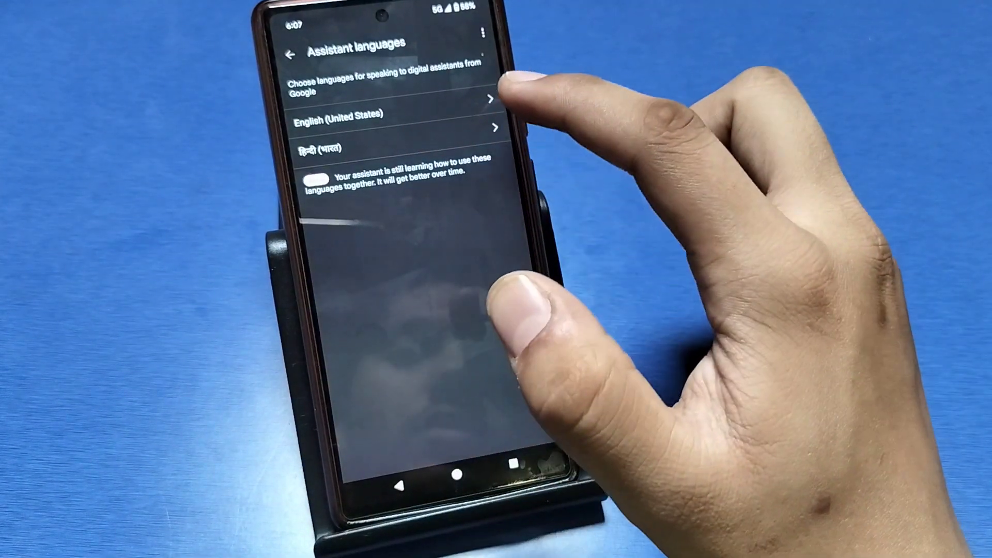
# Set the second Assistant language to None, removing Hindi (India)
pyautogui.click(399, 127)
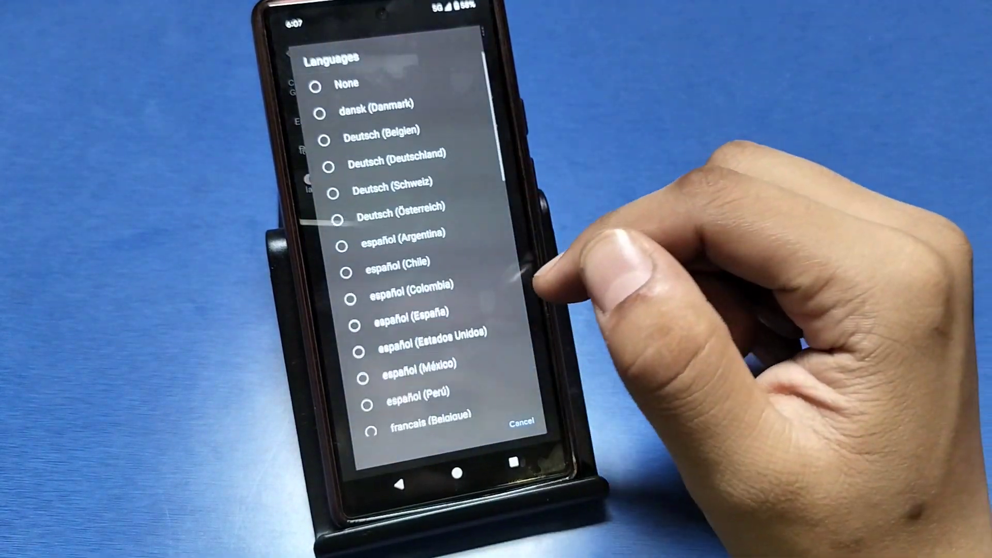
pyautogui.scroll(-3)
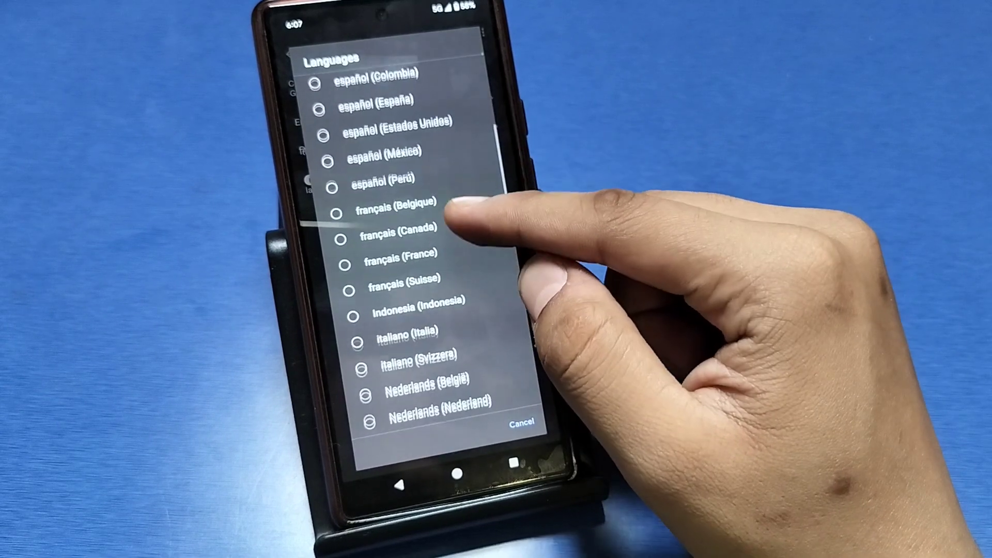
pyautogui.scroll(-3)
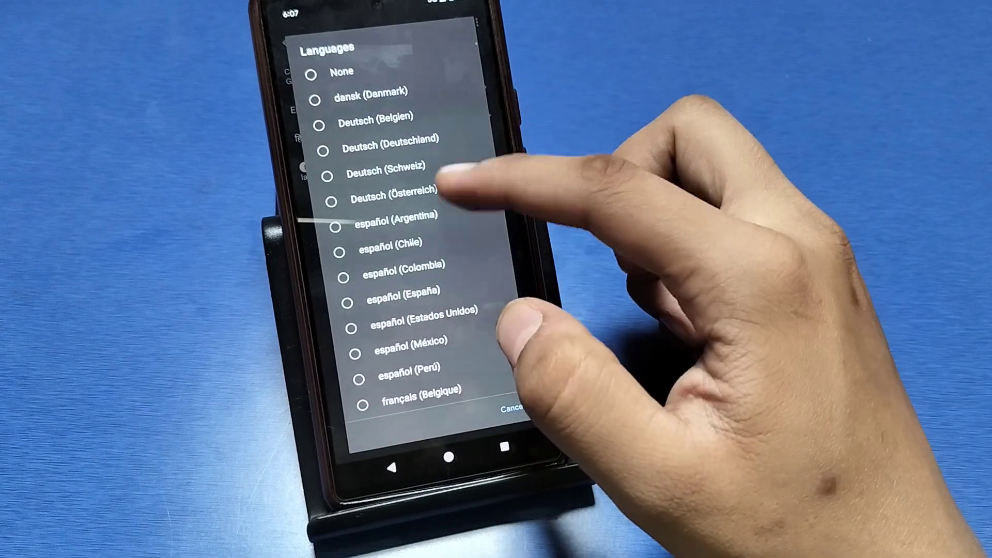
pyautogui.click(513, 406)
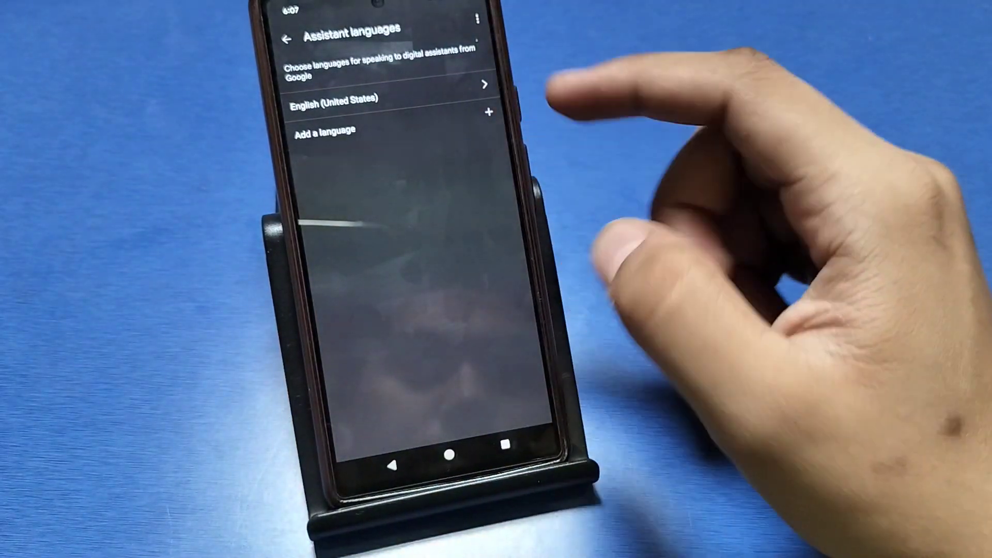
# Bring the second-language choices up again to confirm None is selected
pyautogui.click(325, 131)
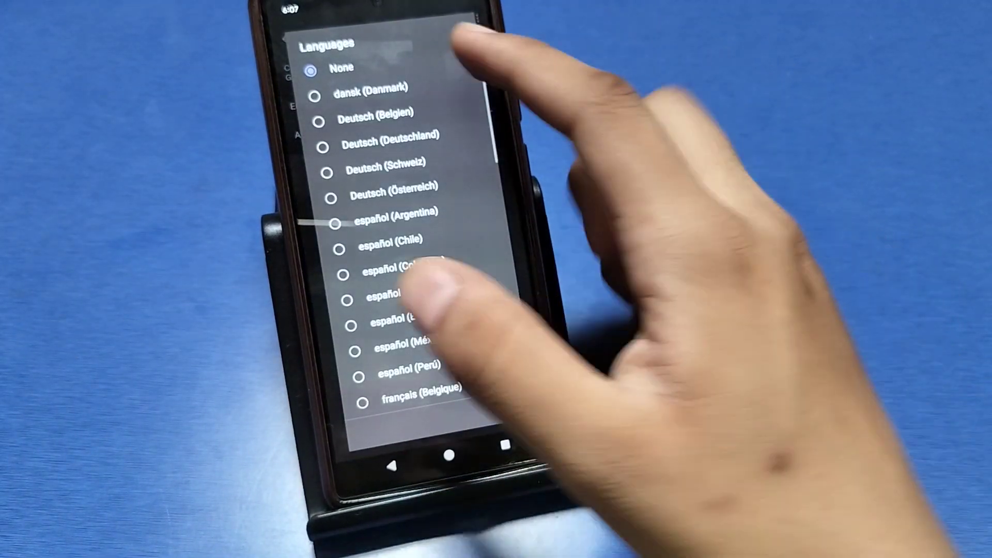